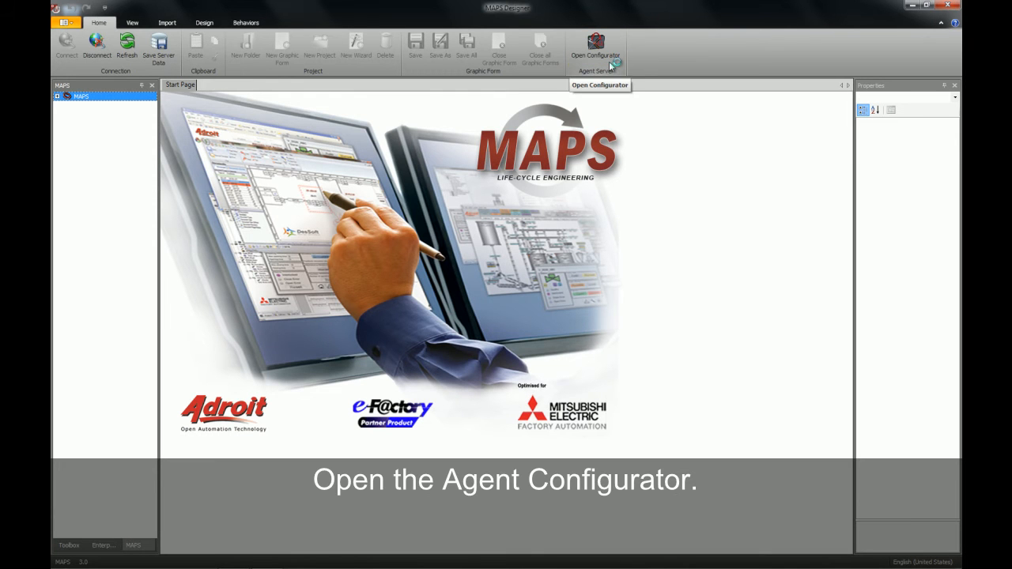
# Start datalogging for the MOTORPUMPFLOW analog agent with default settings in Agent Configurator.
pyautogui.click(596, 42)
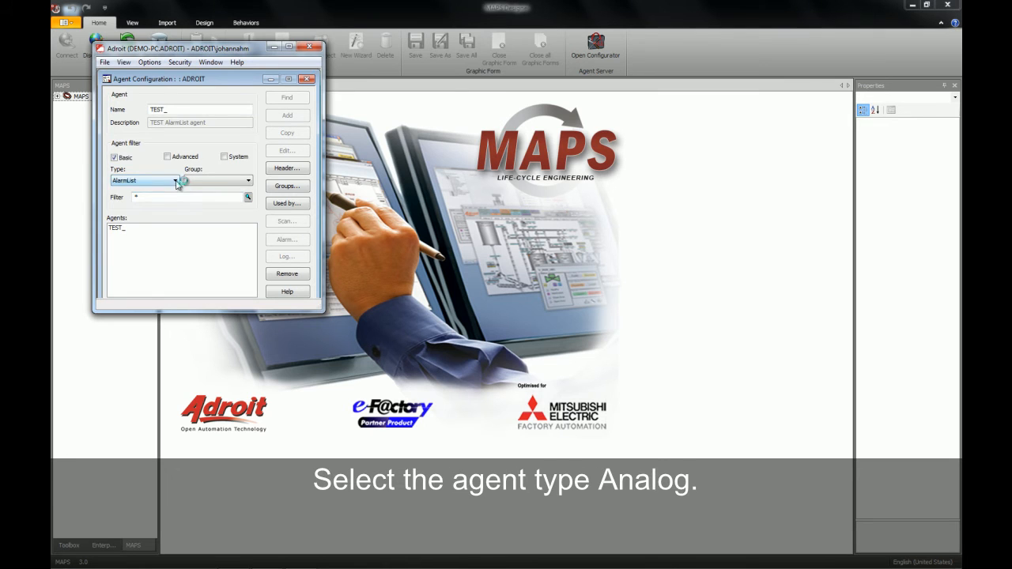
pyautogui.click(181, 180)
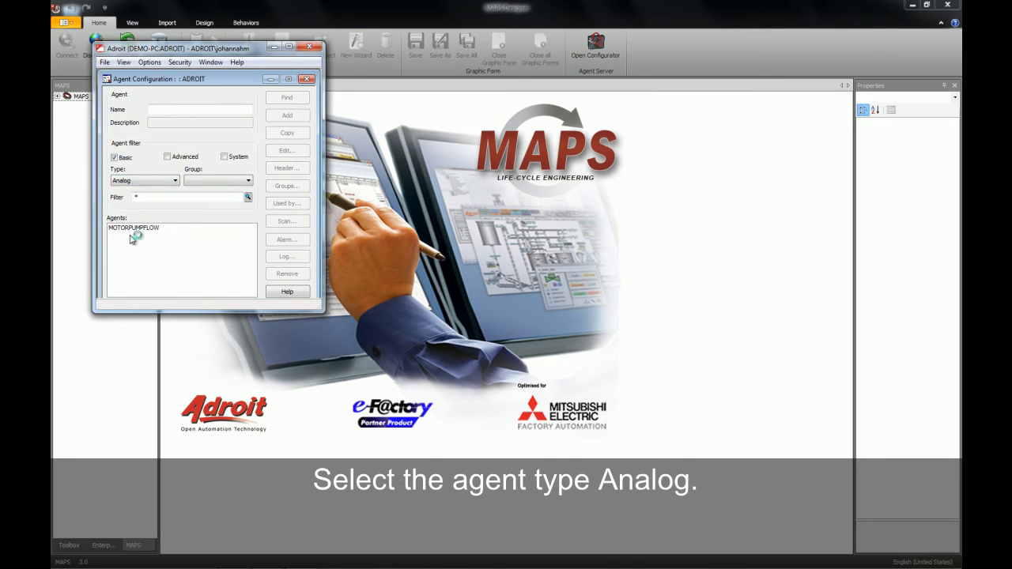
pyautogui.click(132, 229)
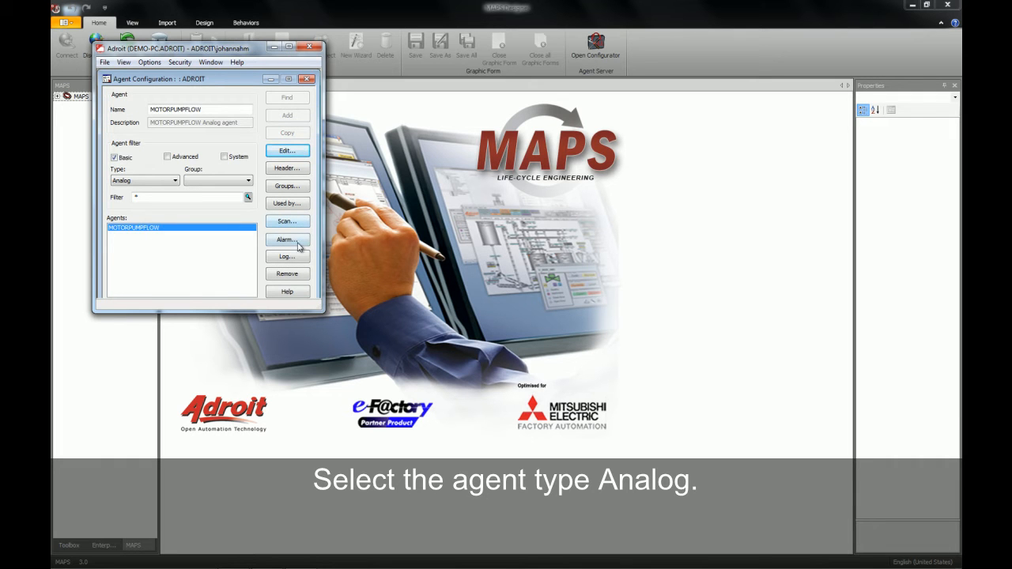
pyautogui.click(287, 255)
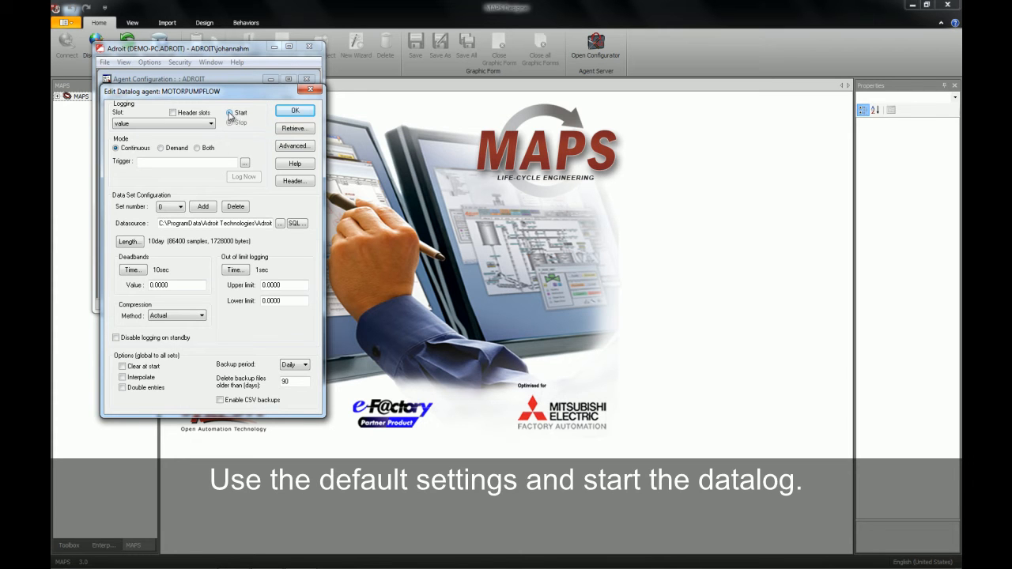
pyautogui.click(229, 112)
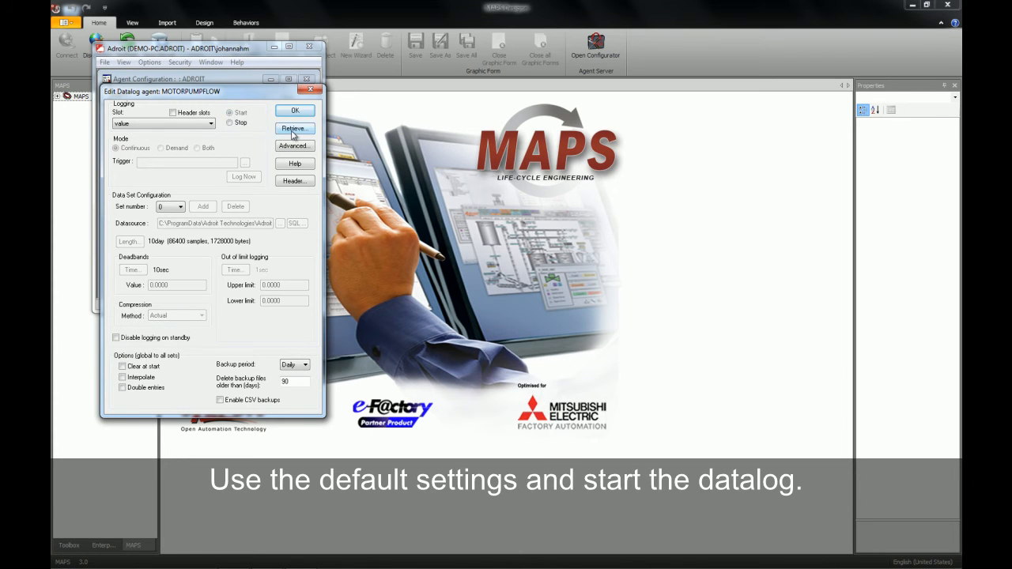
pyautogui.click(294, 110)
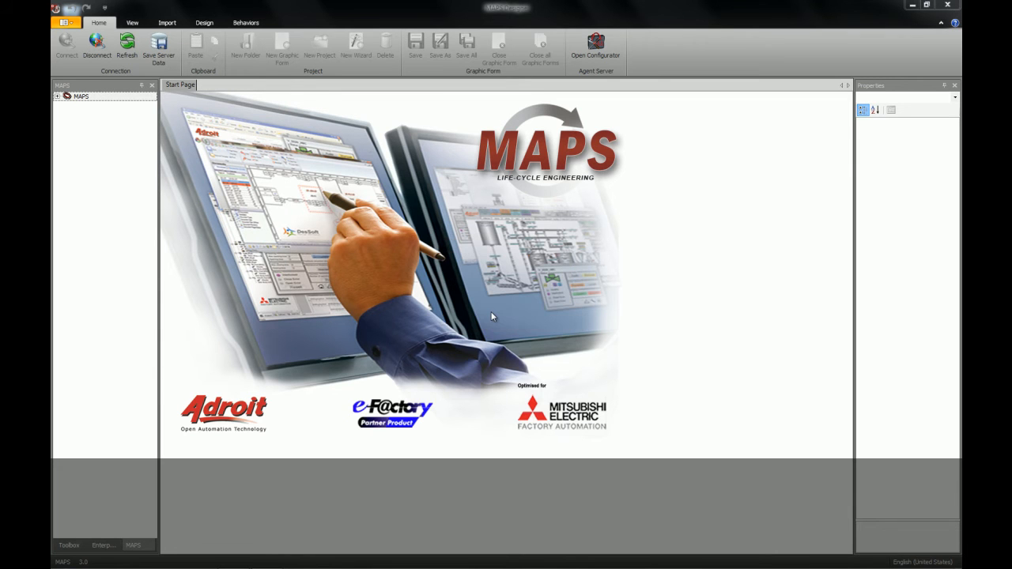
# Open the myplant project's main graphic form from the Enterprise Manager tree.
pyautogui.click(77, 99)
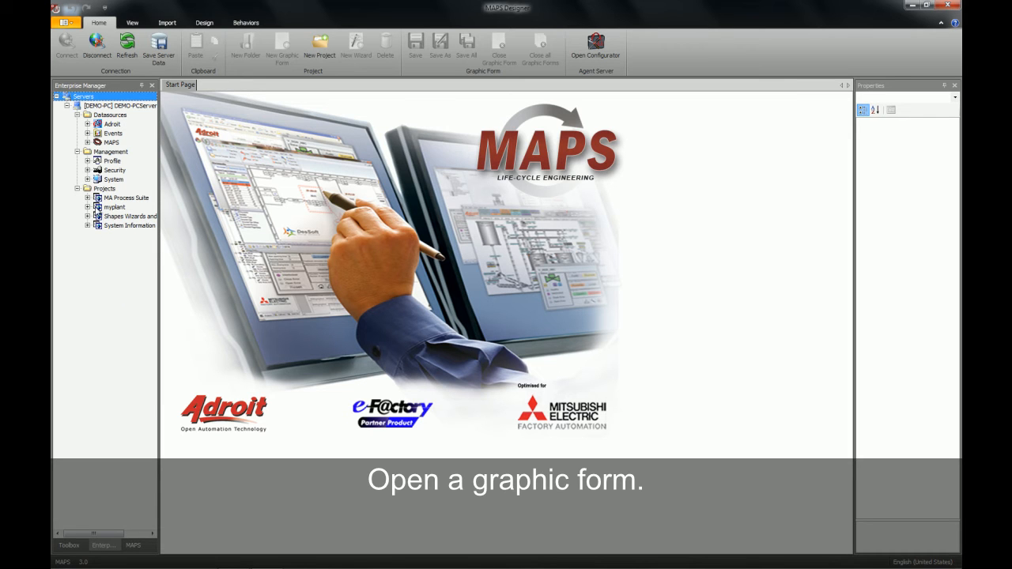
pyautogui.click(84, 207)
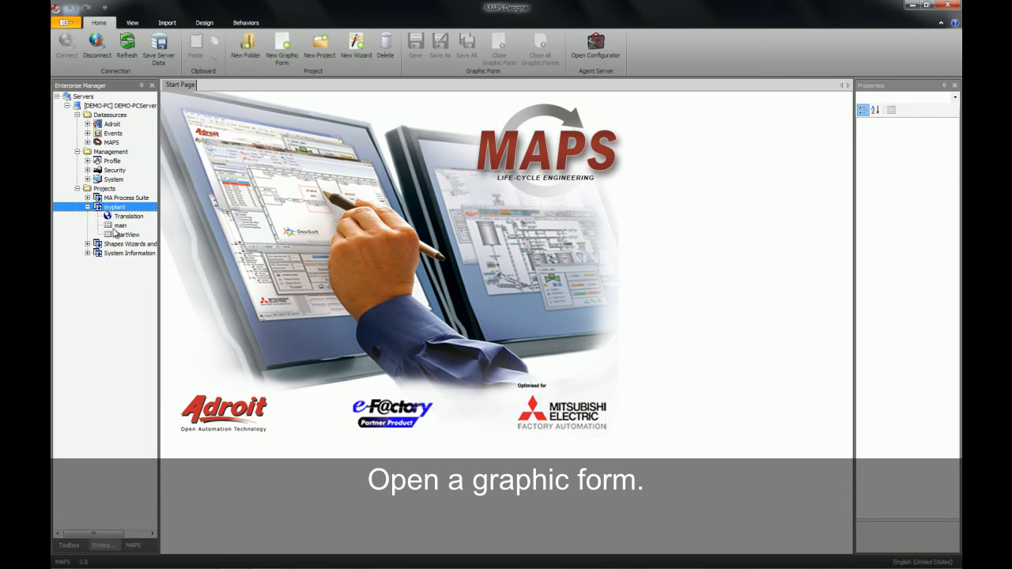
pyautogui.doubleClick(120, 225)
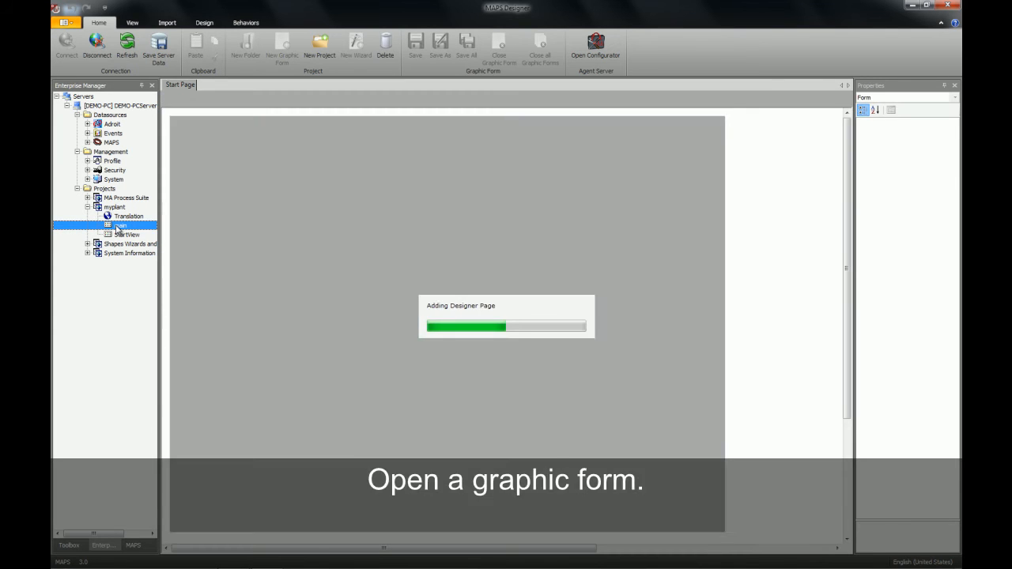
pyautogui.doubleClick(120, 226)
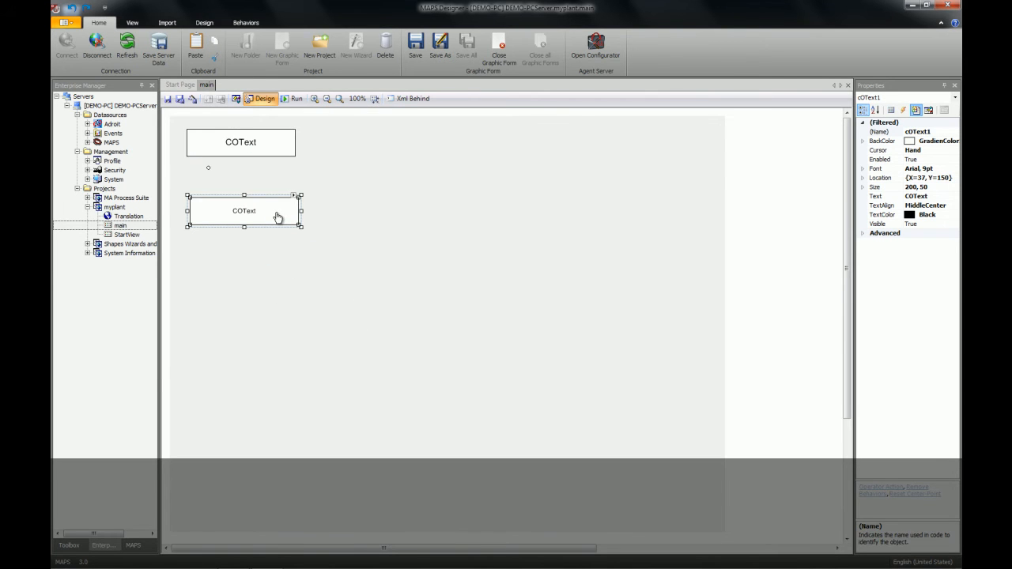
pyautogui.moveTo(69, 545)
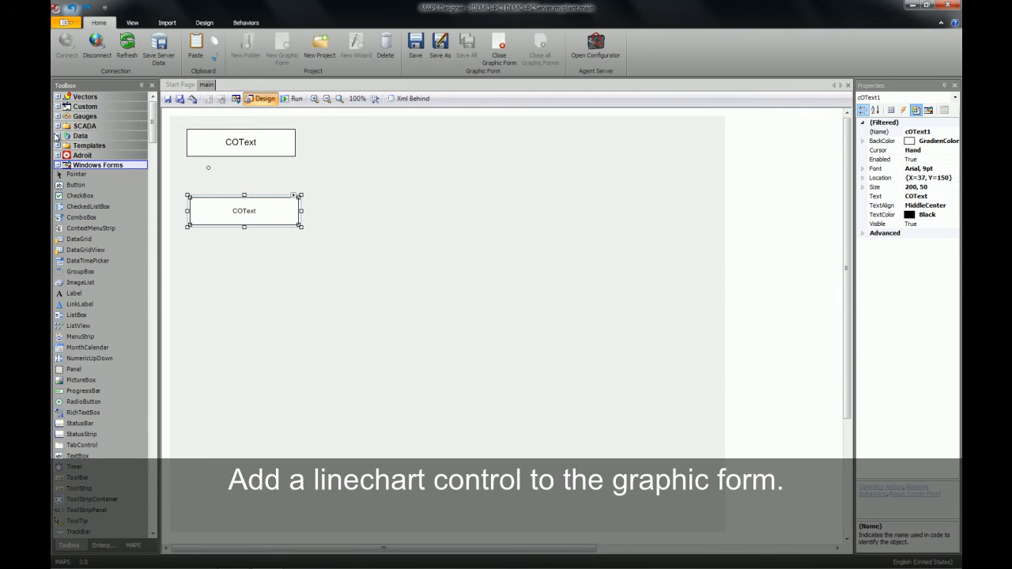
# Expand the Toolbox's Data group to reveal the LineChart component.
pyautogui.click(80, 136)
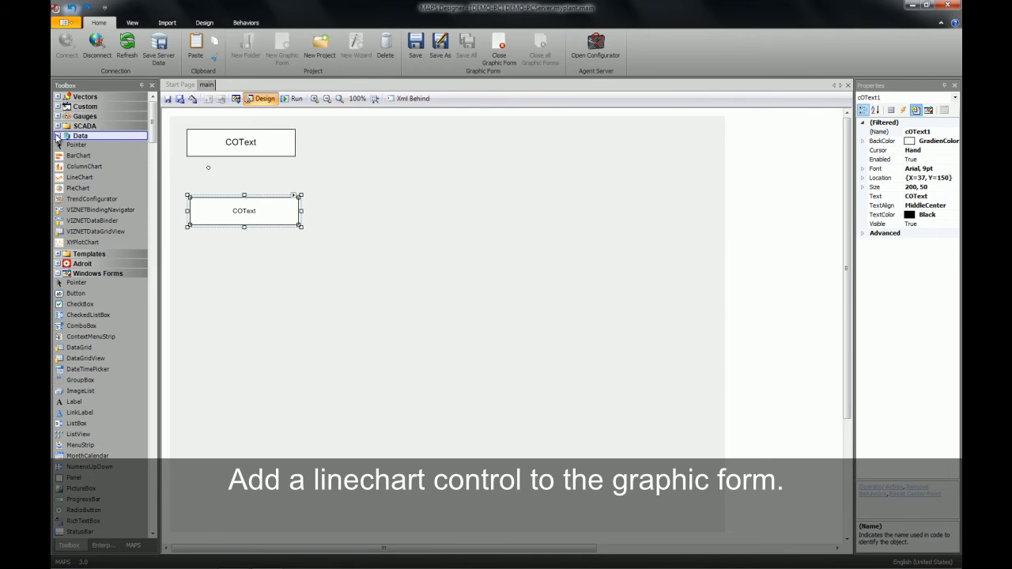
pyautogui.moveTo(79, 177)
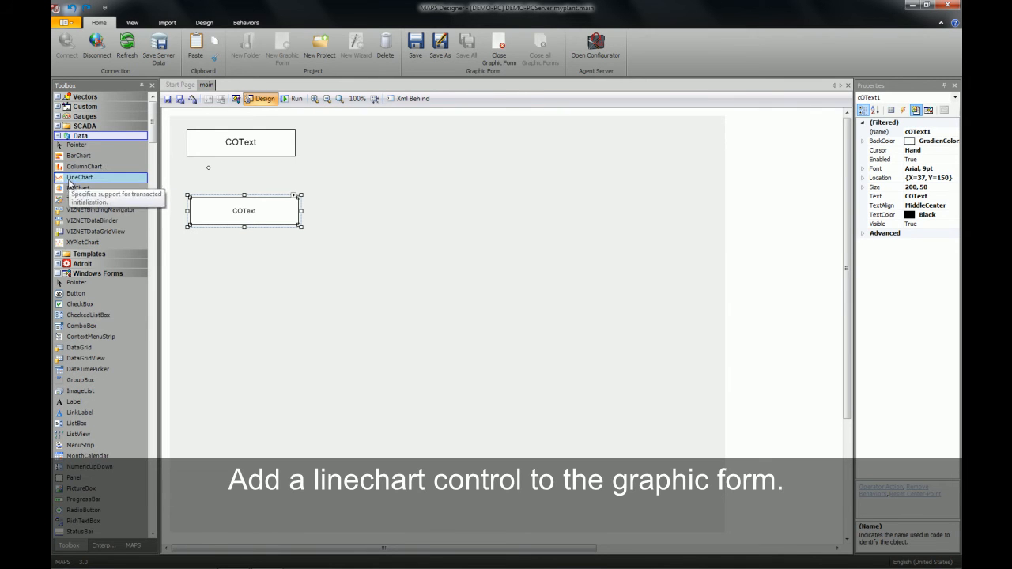
pyautogui.moveTo(77, 189)
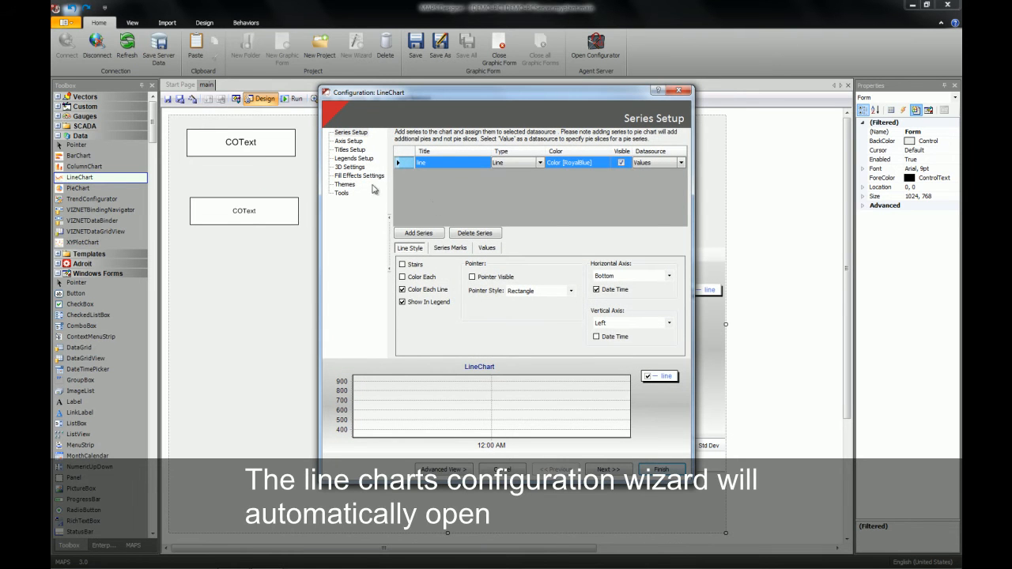
# Set the chart header title to 'motorpumpflow Trend' and return to Series Setup.
pyautogui.click(350, 149)
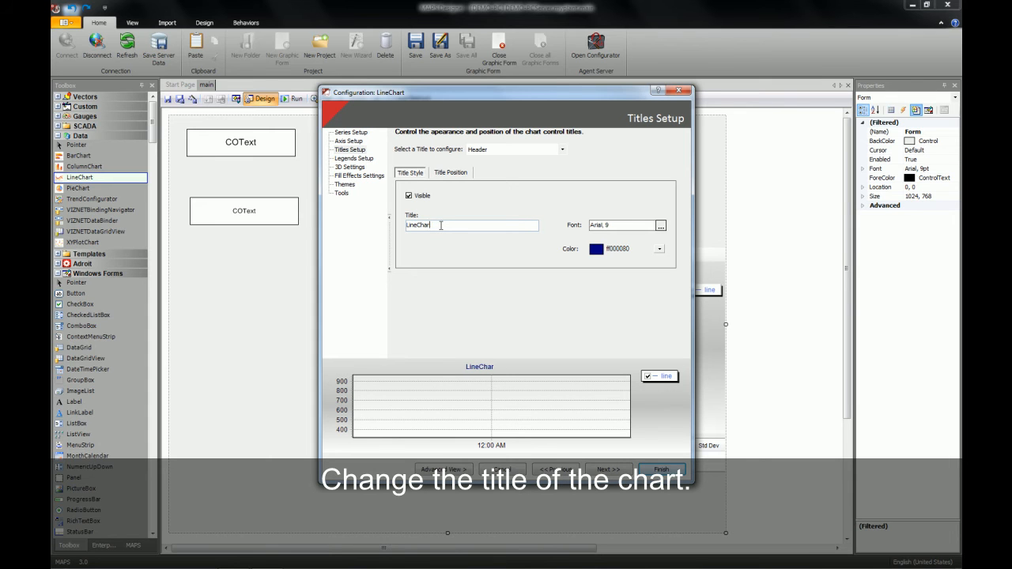
pyautogui.write('L')
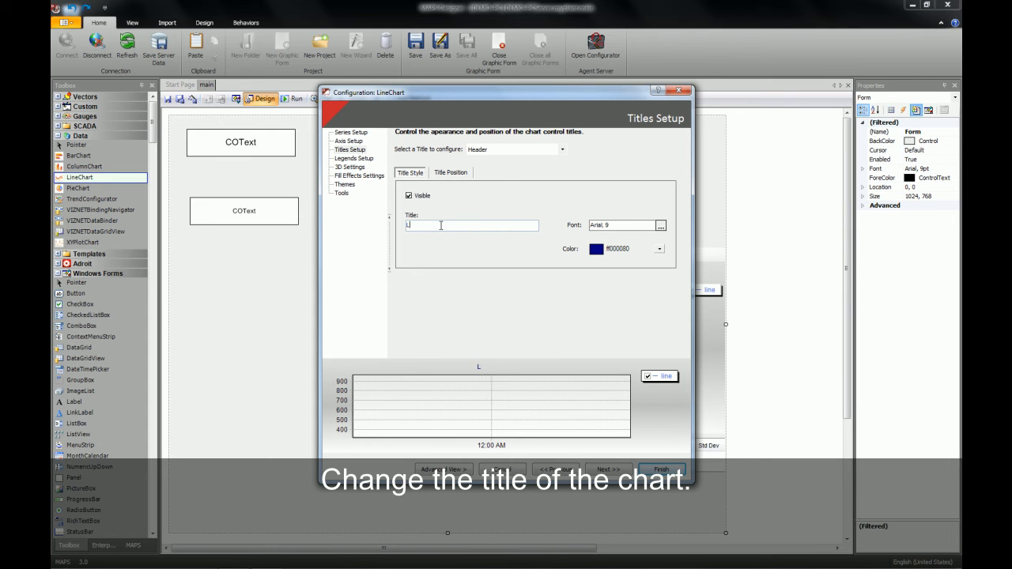
pyautogui.write('mo')
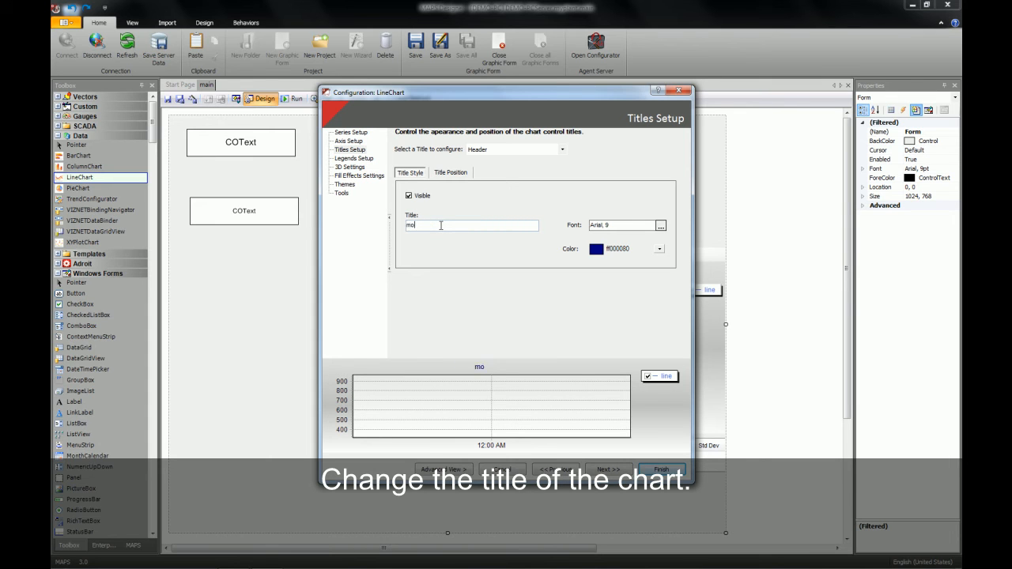
pyautogui.write('torpu')
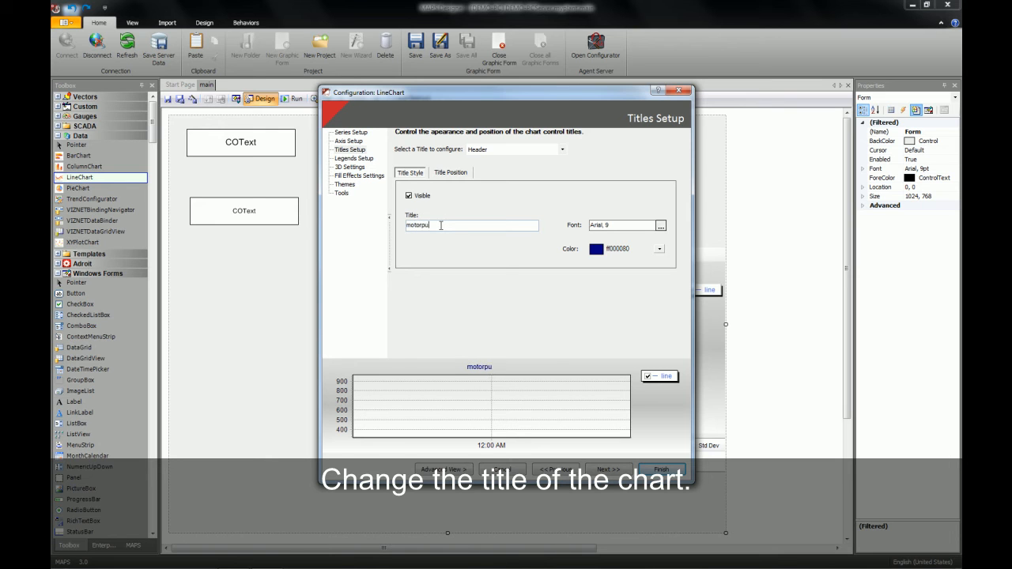
pyautogui.write('mpflow')
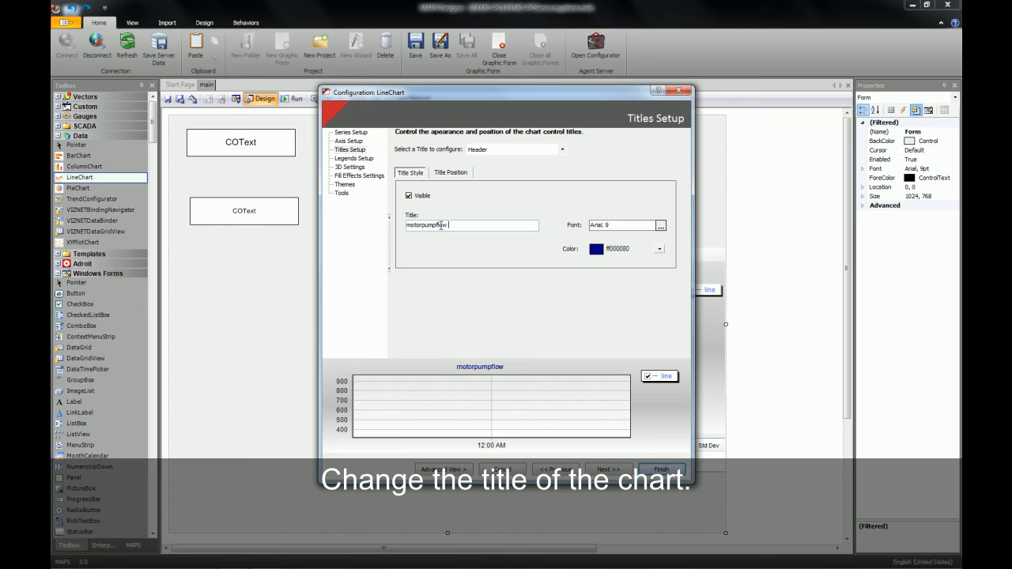
pyautogui.write('Tren')
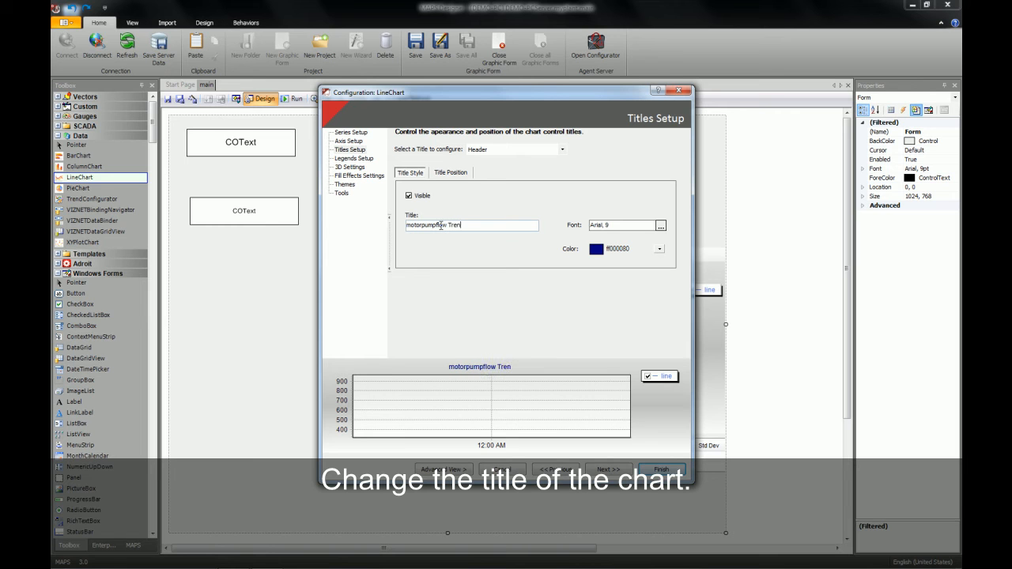
pyautogui.write('d')
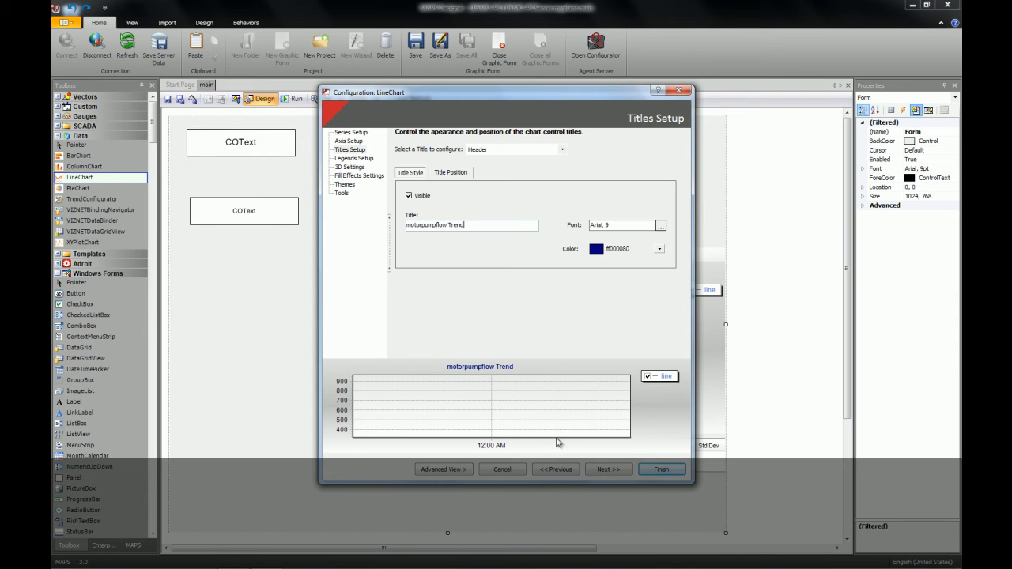
pyautogui.click(556, 469)
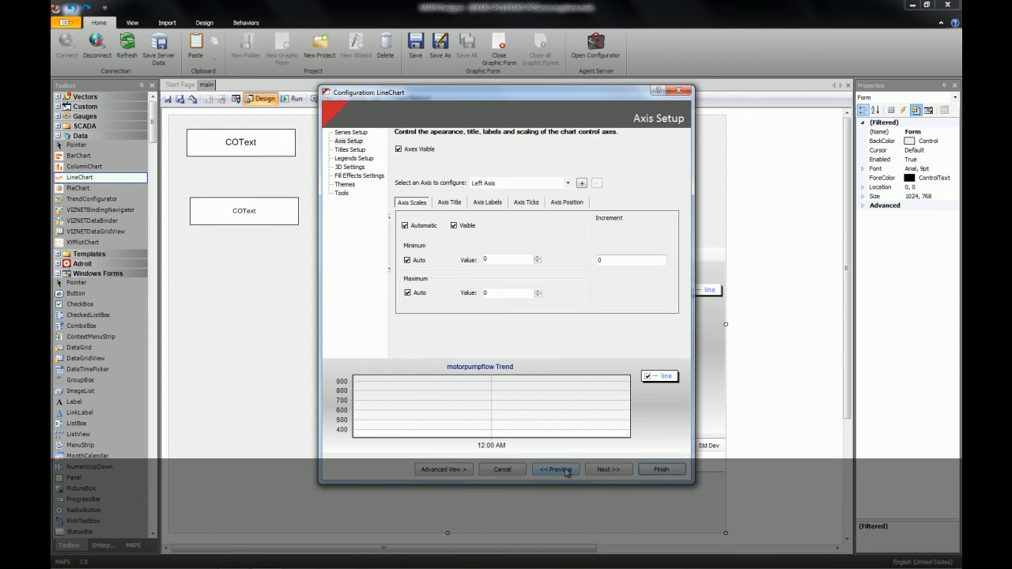
pyautogui.click(555, 469)
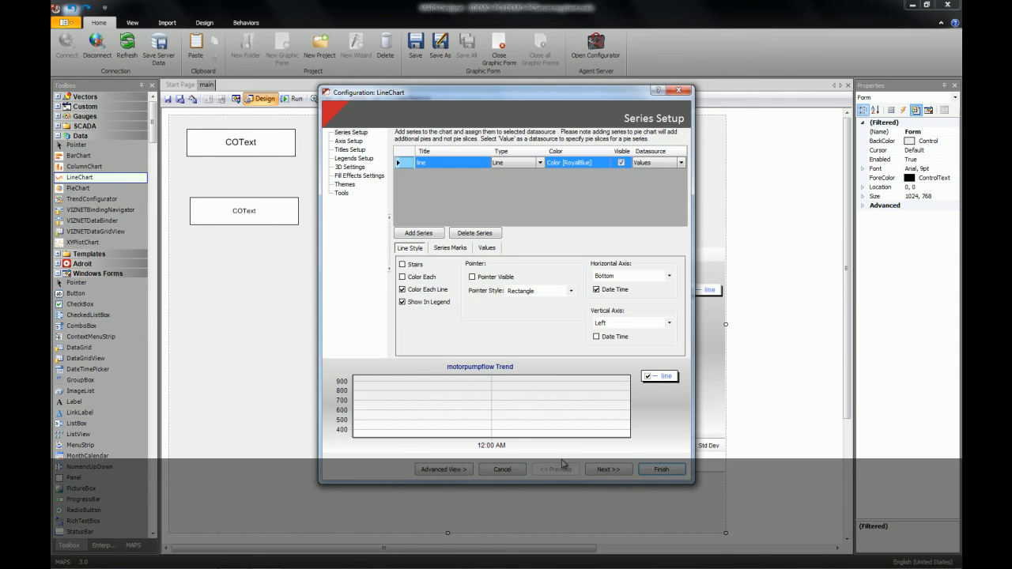
# Bind the series Y values to Adroit.Analog.MOTORPUMPFLOW.value and finish the wizard.
pyautogui.click(486, 248)
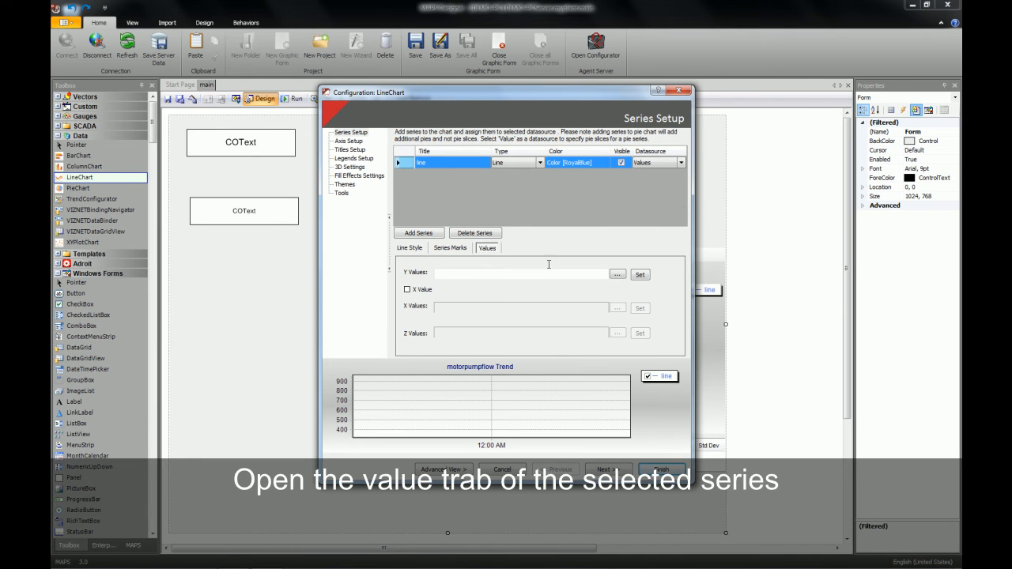
pyautogui.click(617, 274)
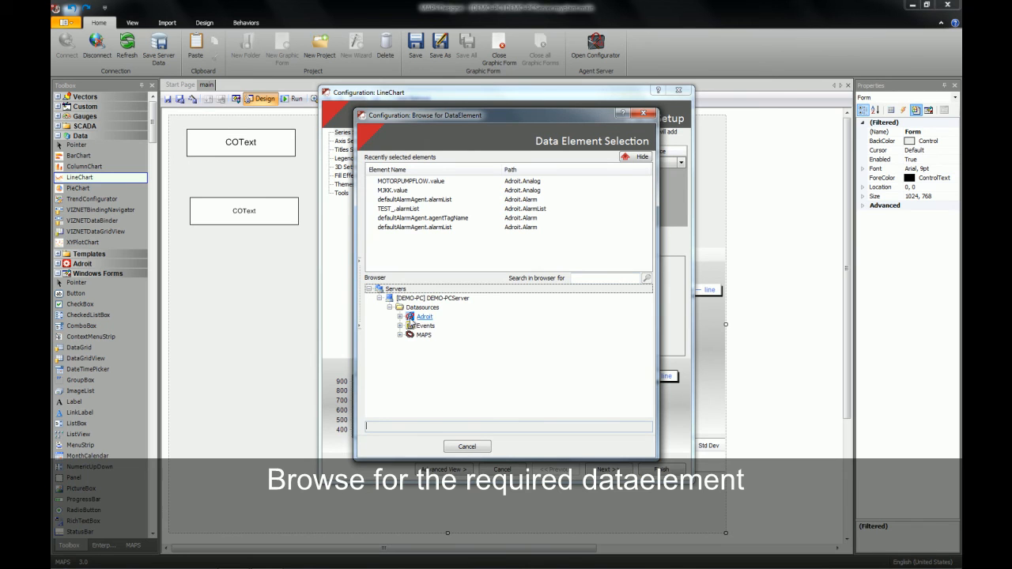
pyautogui.click(401, 316)
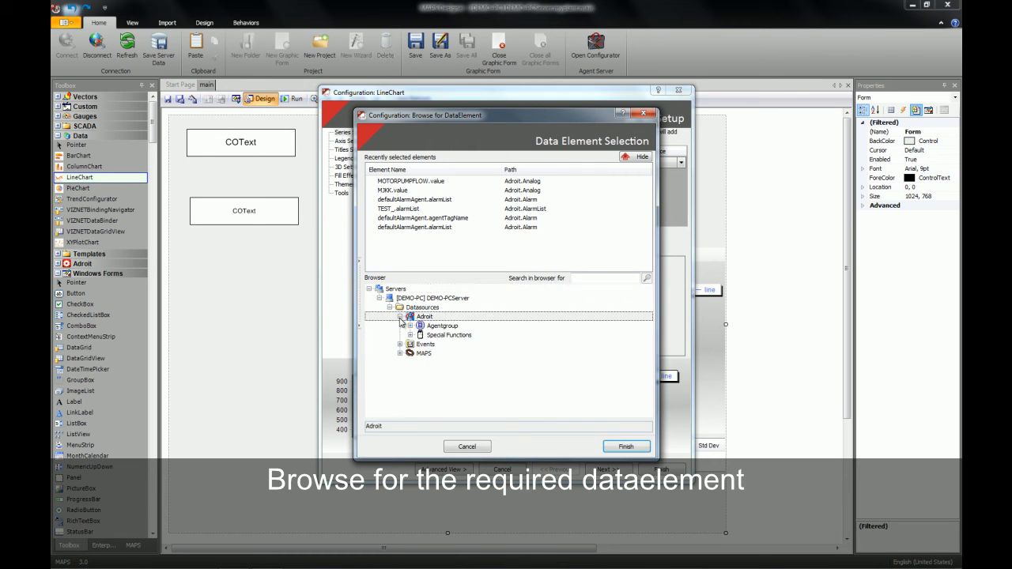
pyautogui.click(419, 325)
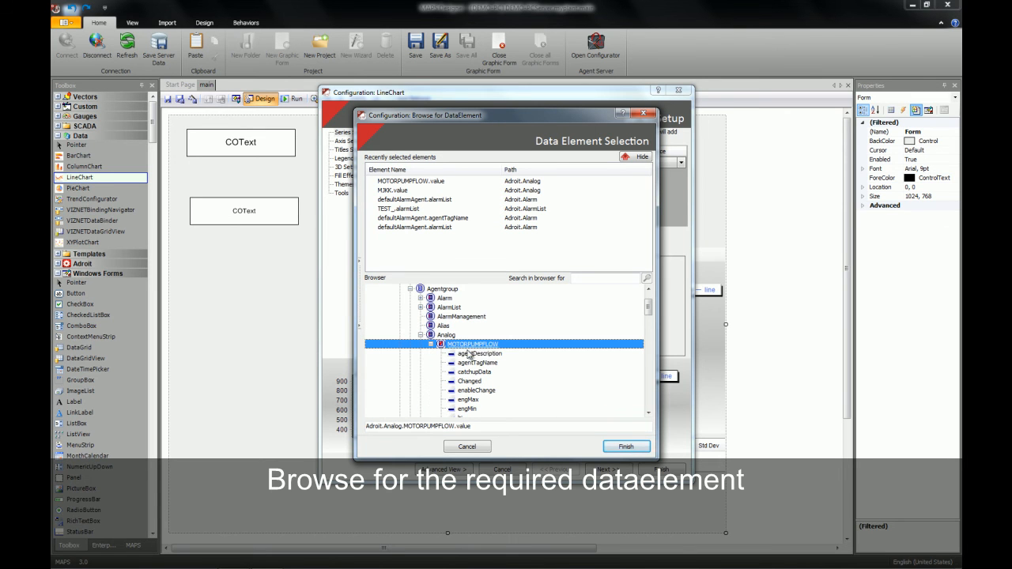
pyautogui.scroll(-3)
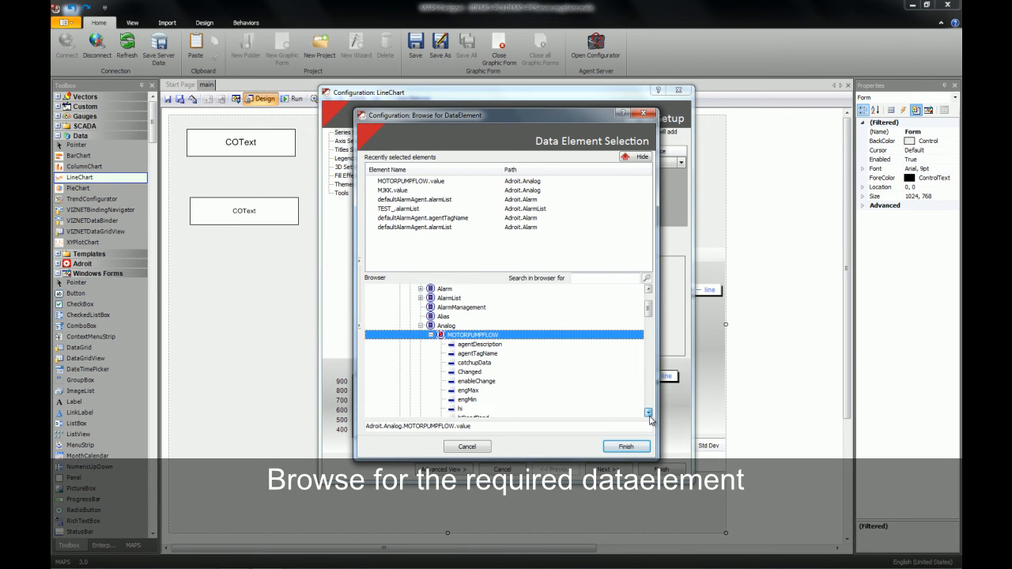
pyautogui.scroll(-3)
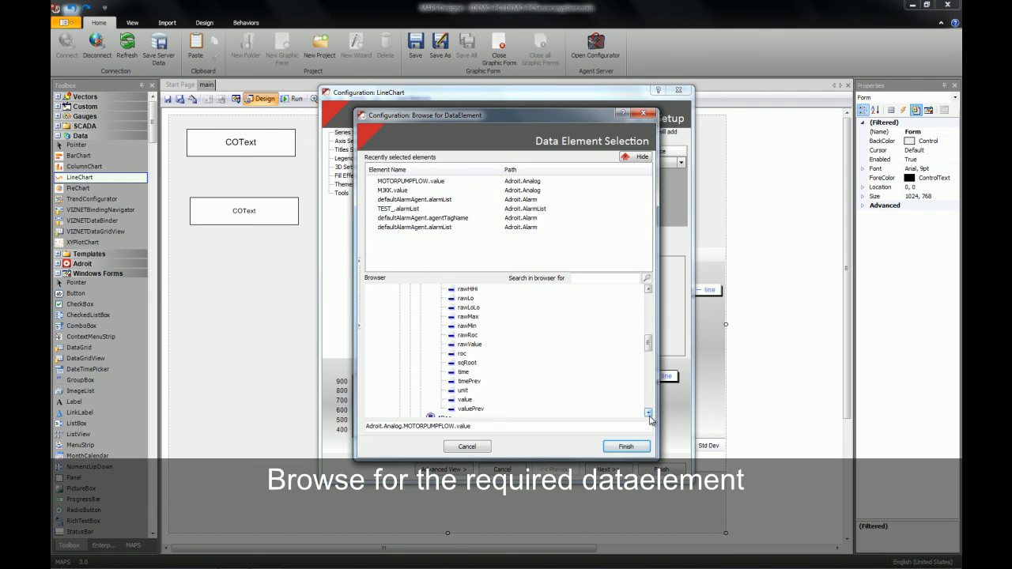
pyautogui.click(463, 400)
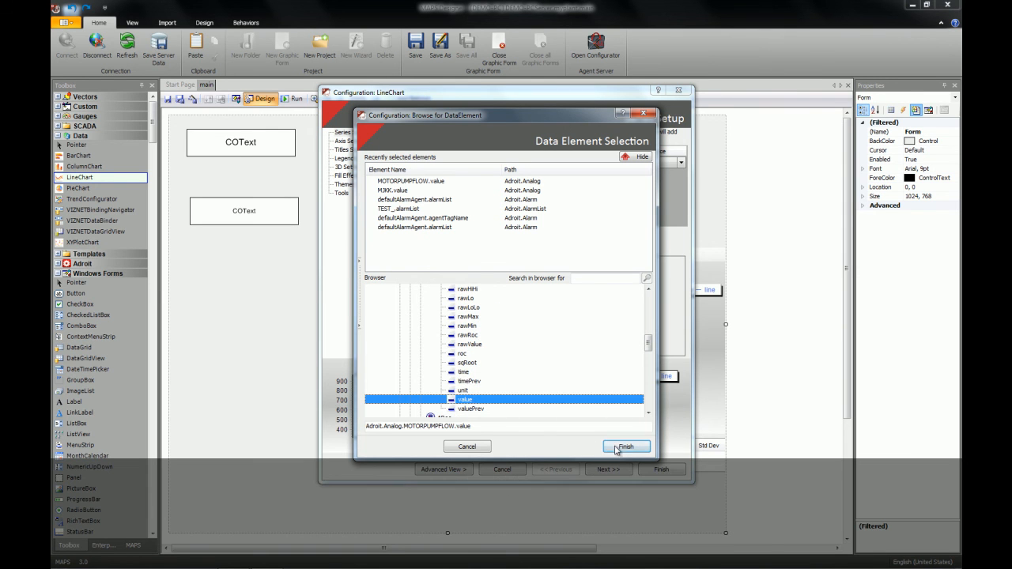
pyautogui.click(626, 446)
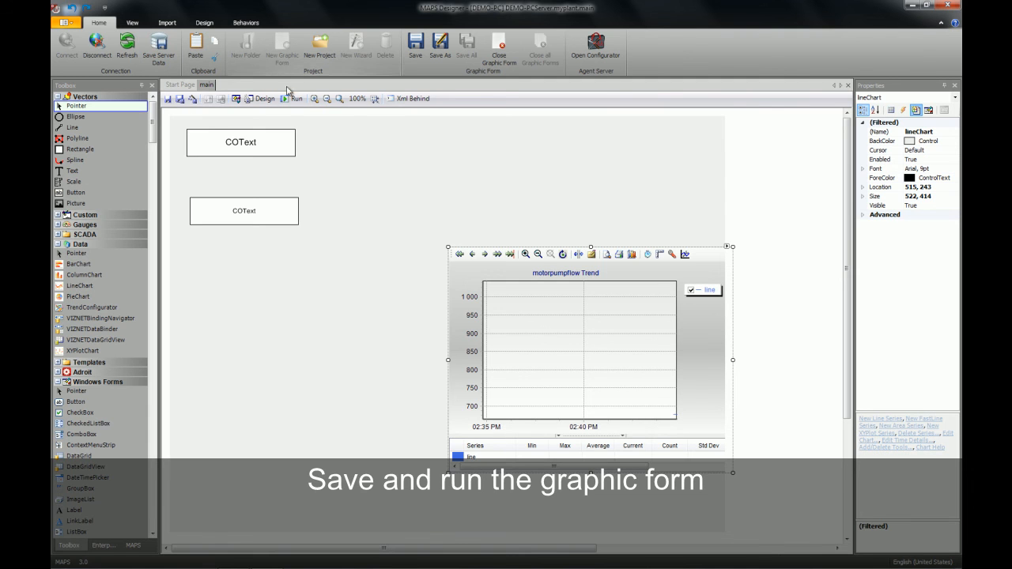
# Run the form and change the MOTORPUMPFLOW value from 10000 to 8000.
pyautogui.click(283, 98)
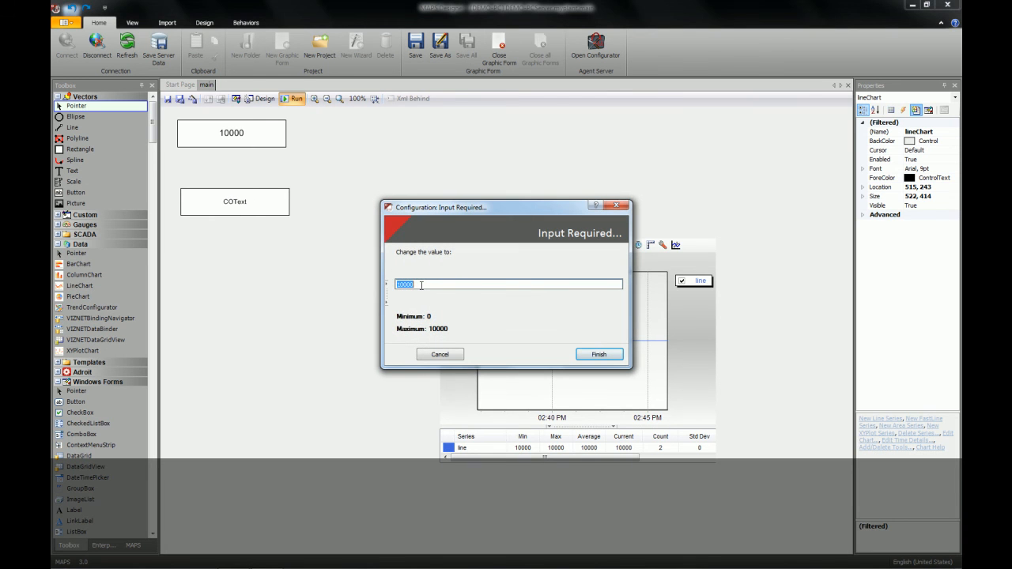
pyautogui.write('80')
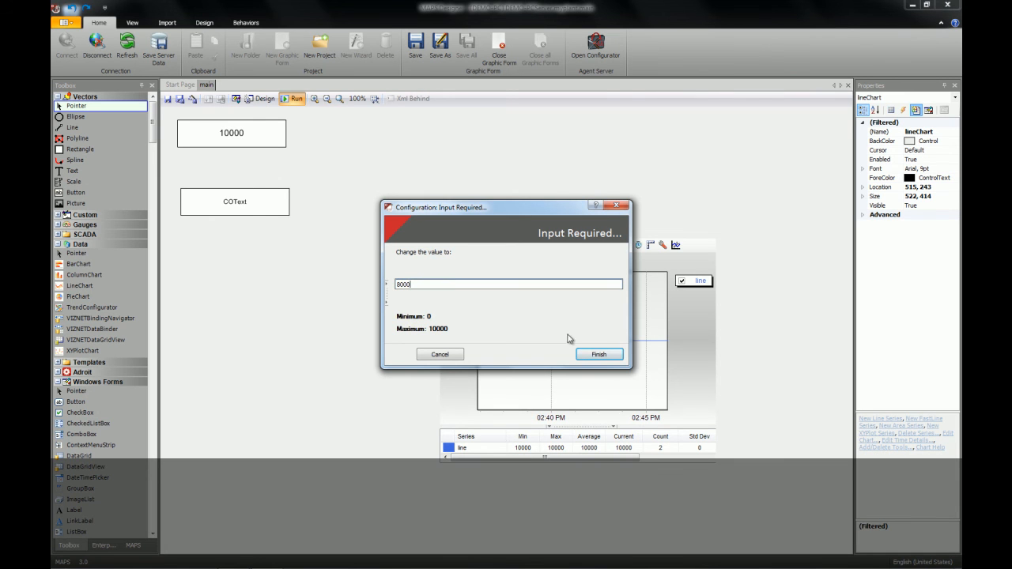
pyautogui.click(599, 354)
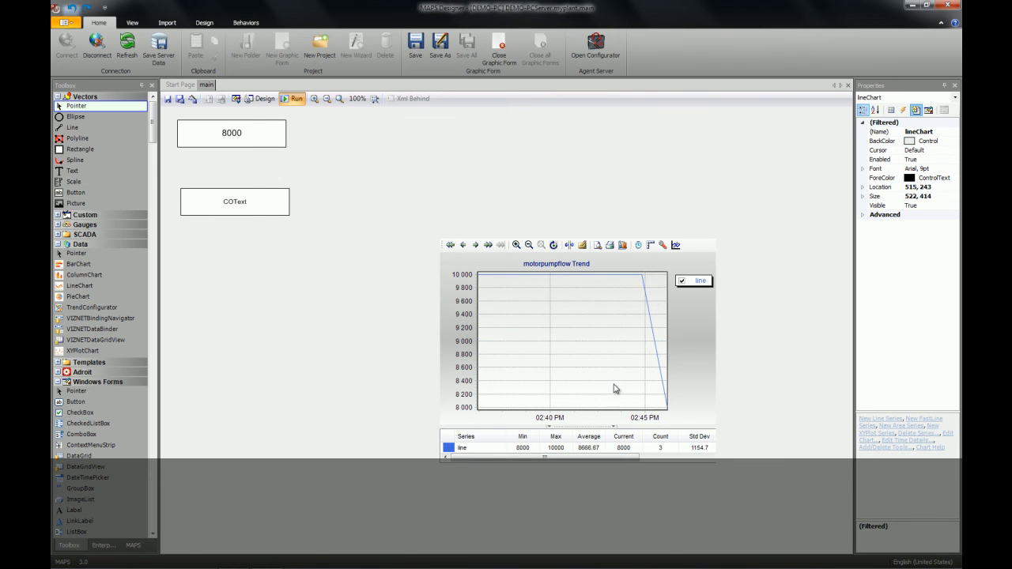
pyautogui.moveTo(528, 354)
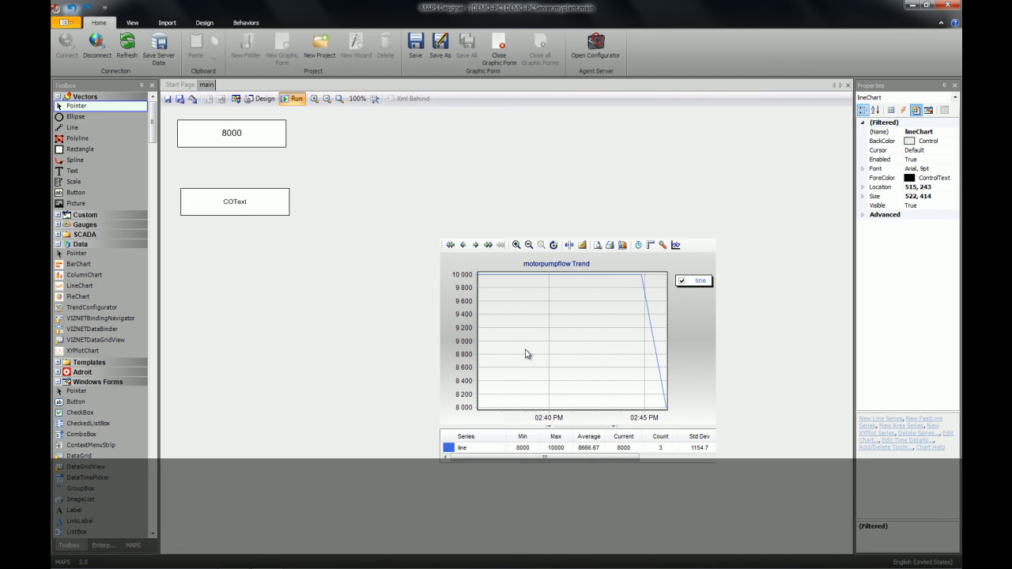